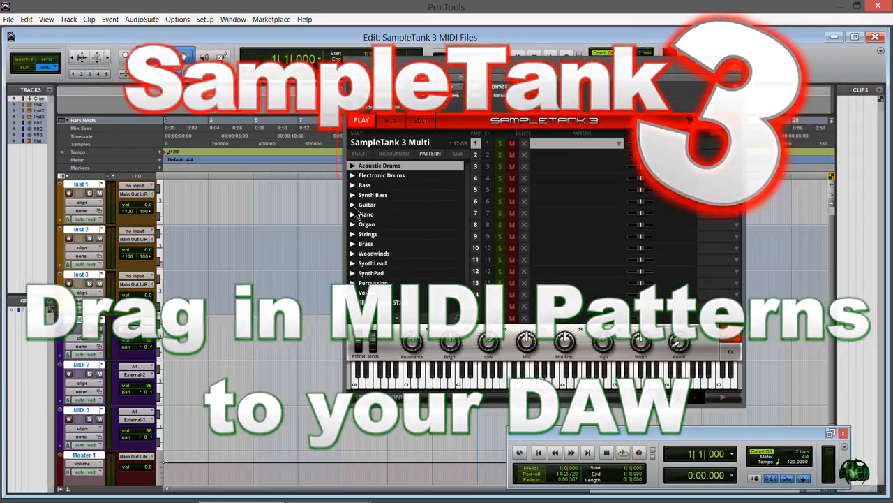
Expand the Guitar folder in SampleTank 3's pattern browser to list its arpeggio patterns
left_click(367, 204)
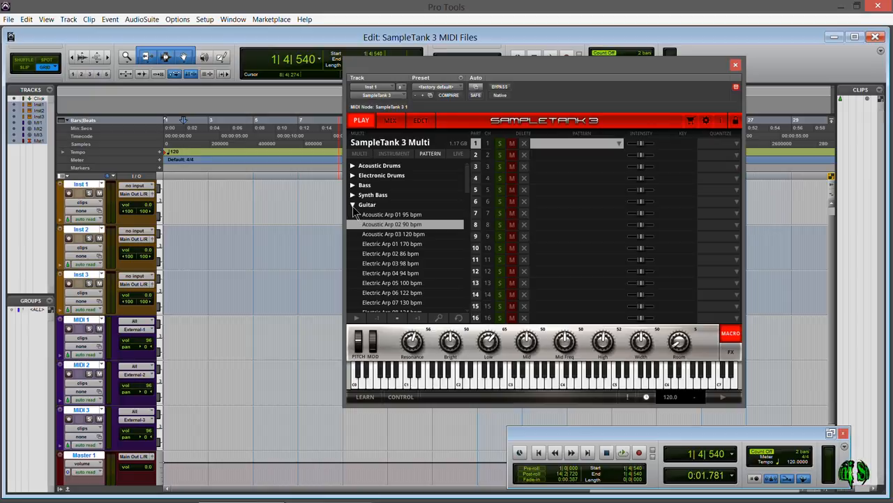
Swap the Guitar folder for Piano, loading Ballad 03 then Ballad 07 83 bpm into part 1
left_click(353, 205)
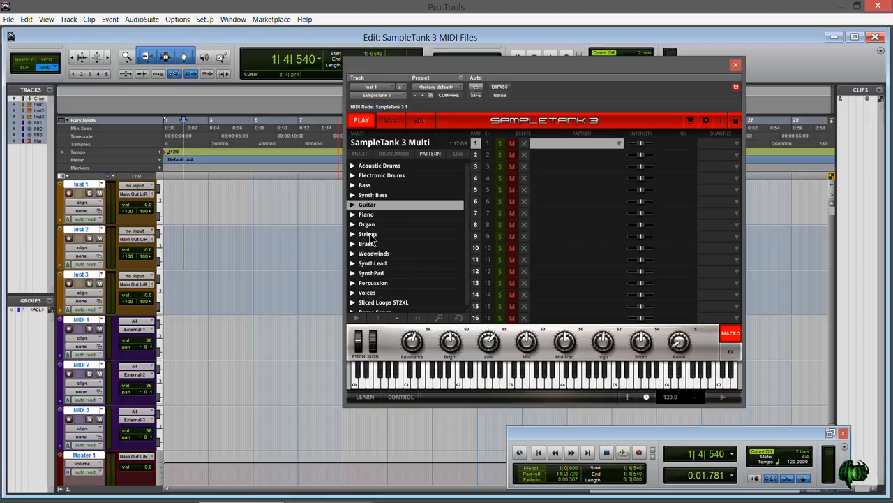
left_click(366, 204)
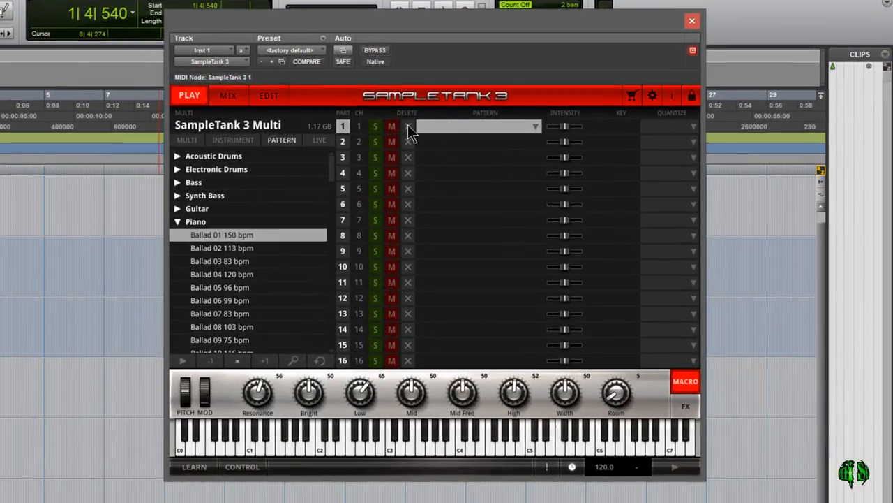
mouse_move(259, 257)
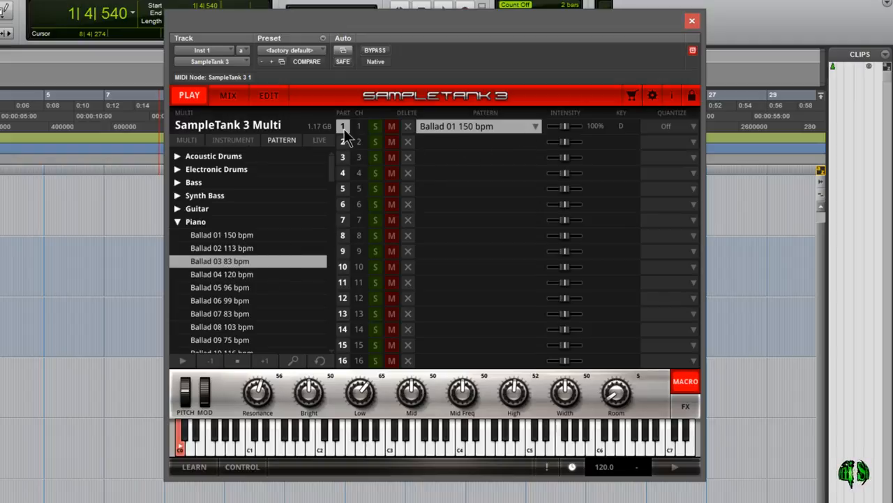
left_click(478, 126)
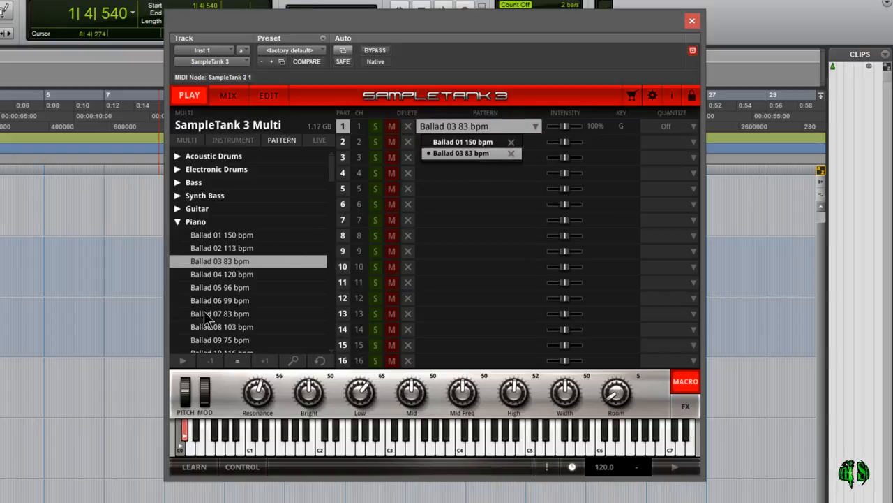
left_click(220, 314)
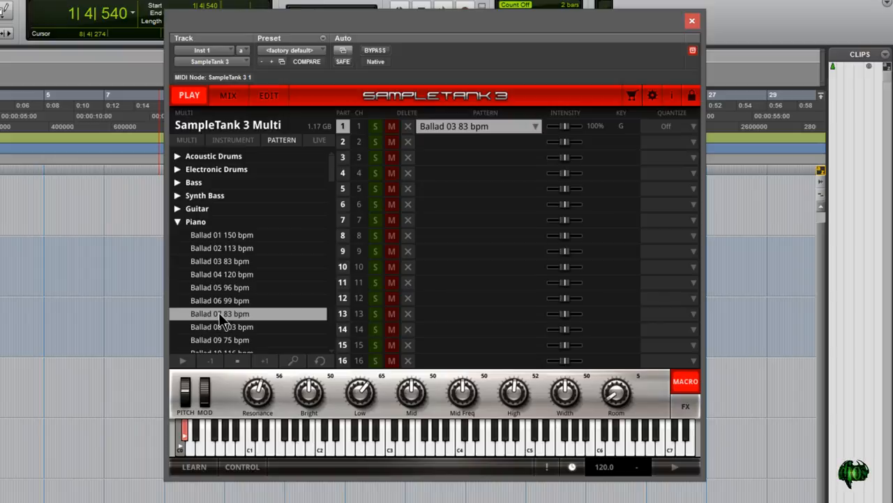
left_click(536, 127)
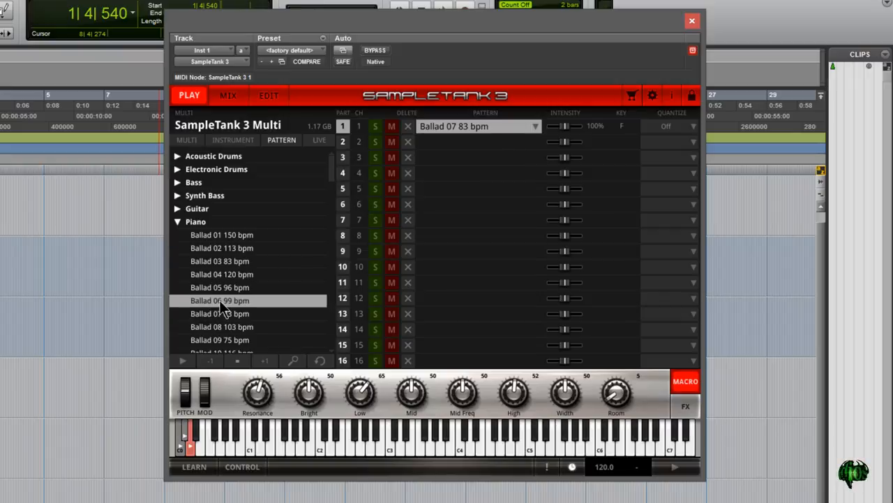
mouse_move(250, 450)
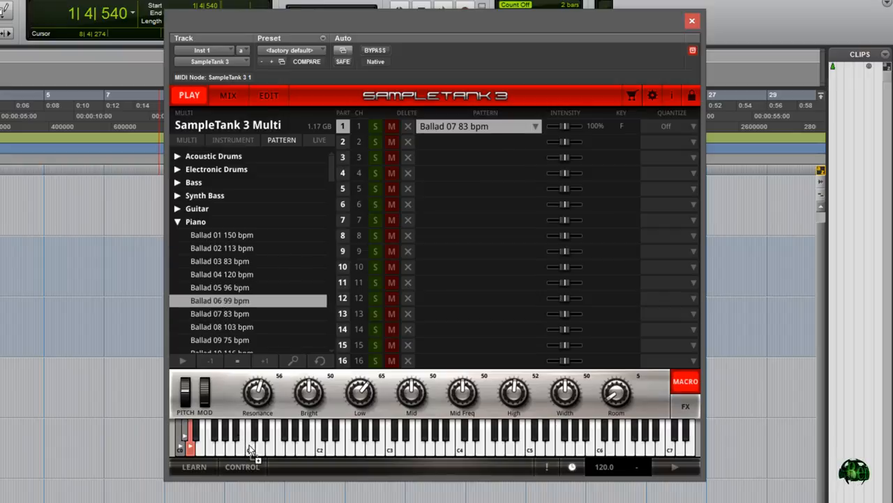
Load Ballad 06, then Ballad 09 75 bpm into part 1 at 105% intensity; view quantize options
left_click(251, 440)
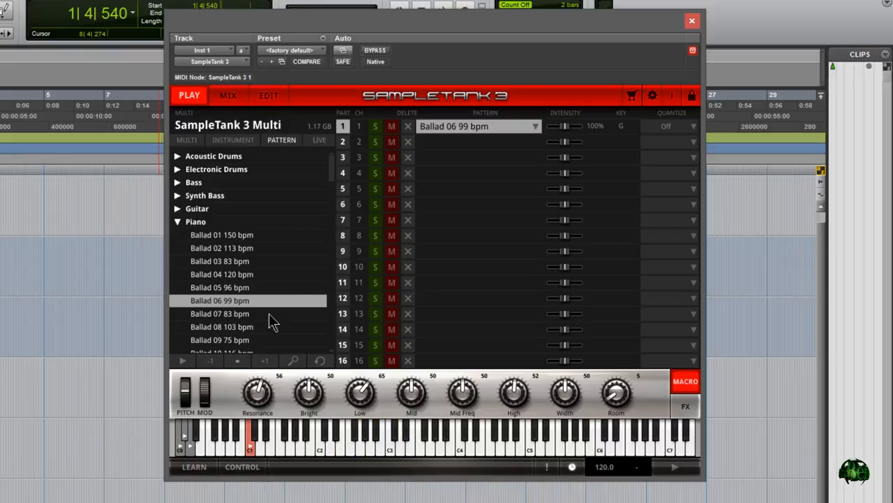
left_click(220, 340)
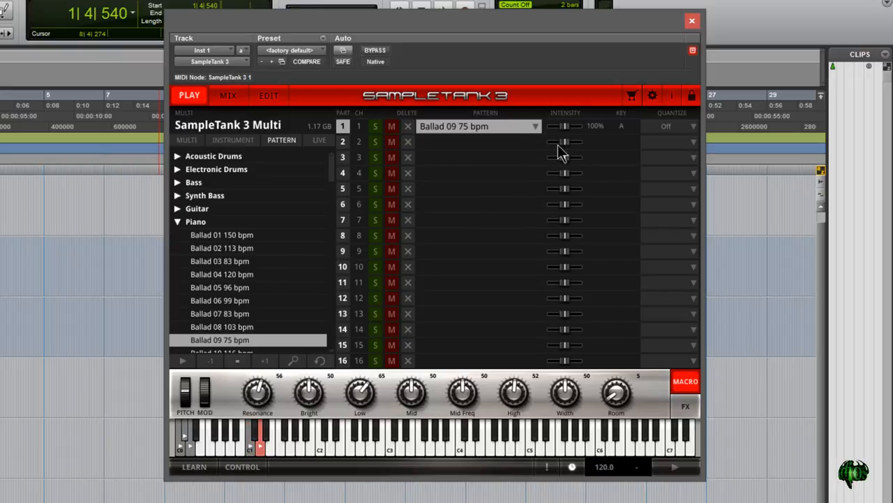
left_click_drag(566, 133, 565, 127)
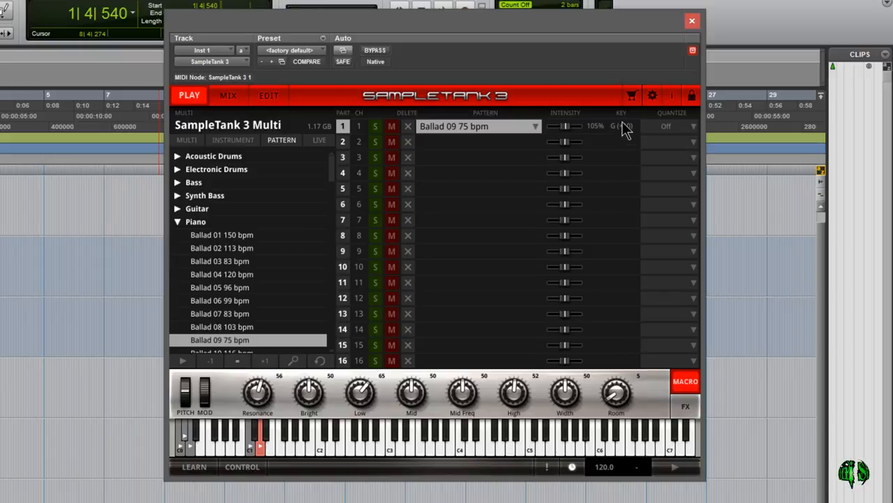
left_click(672, 127)
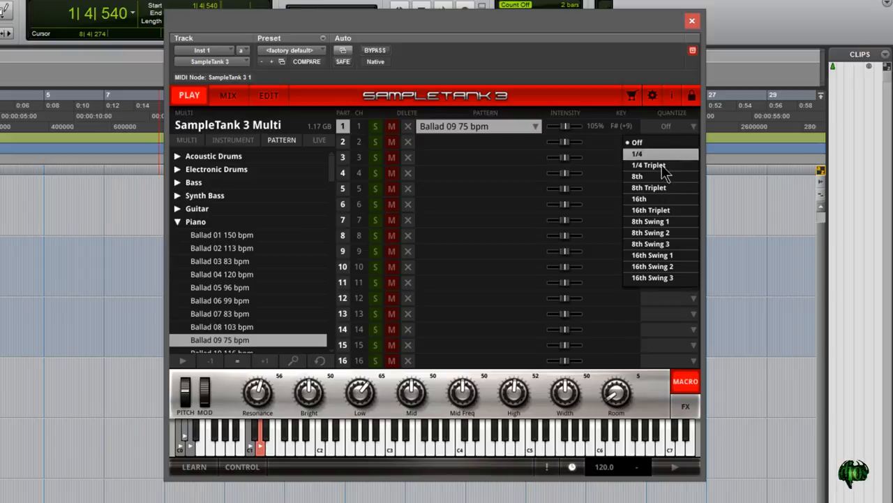
mouse_move(636, 143)
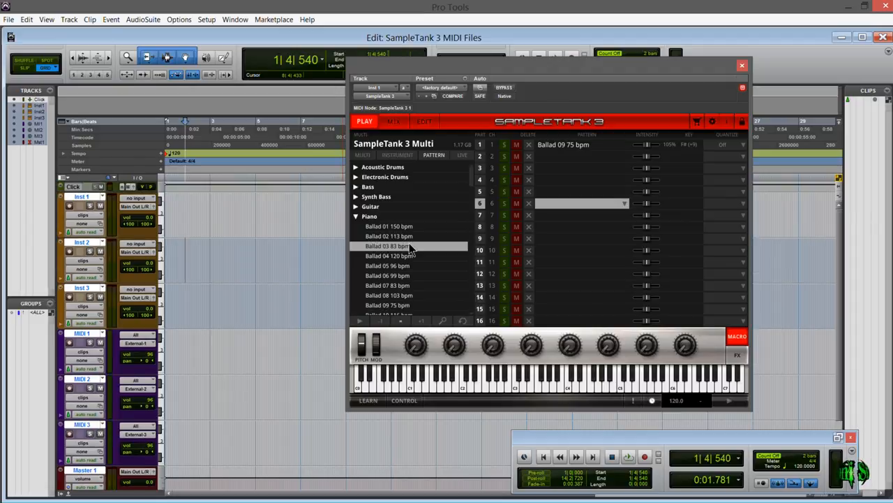
mouse_move(445, 306)
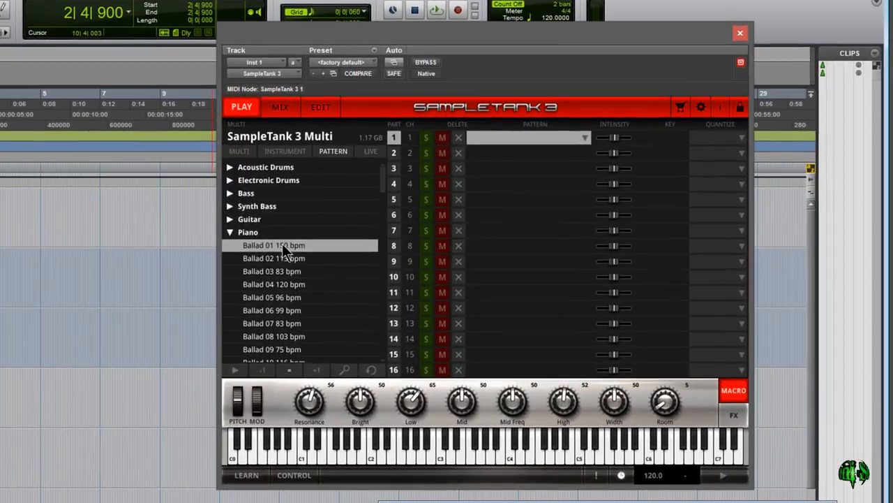
Scroll the Piano pattern list and load Ballad 01 150 bpm into part 1
scroll("down", 3)
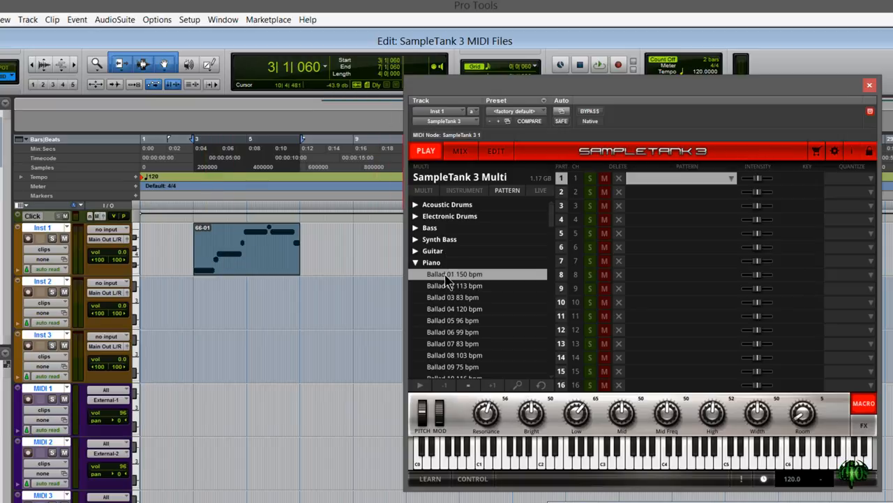
left_click(455, 274)
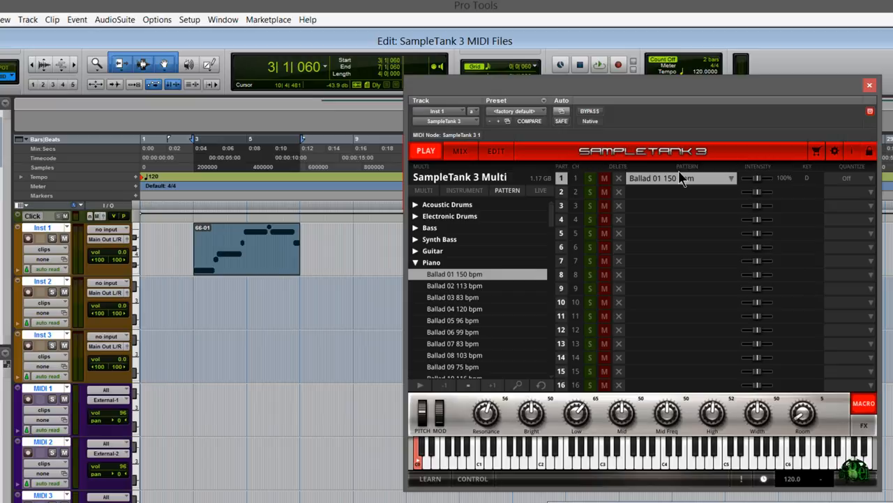